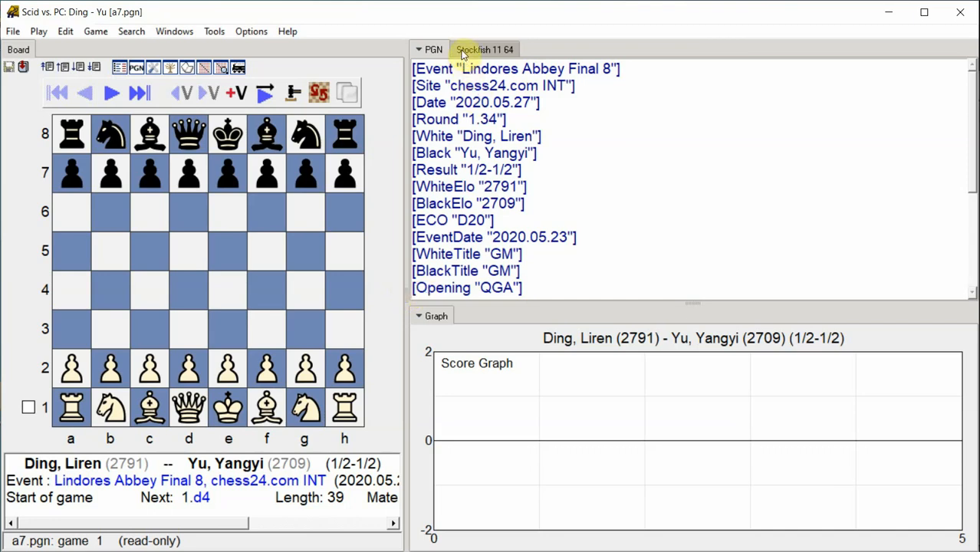
- Open Stockfish's annotation dialog, set to 3 seconds per move and 1.0 blunder threshold
{"action": "left_click", "coordinate": [484, 49]}
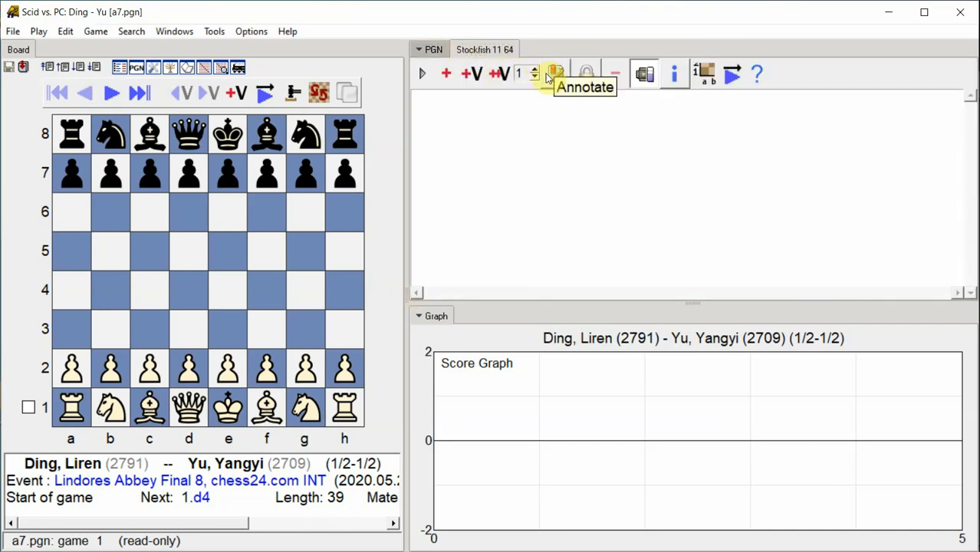
{"action": "left_click", "coordinate": [555, 72]}
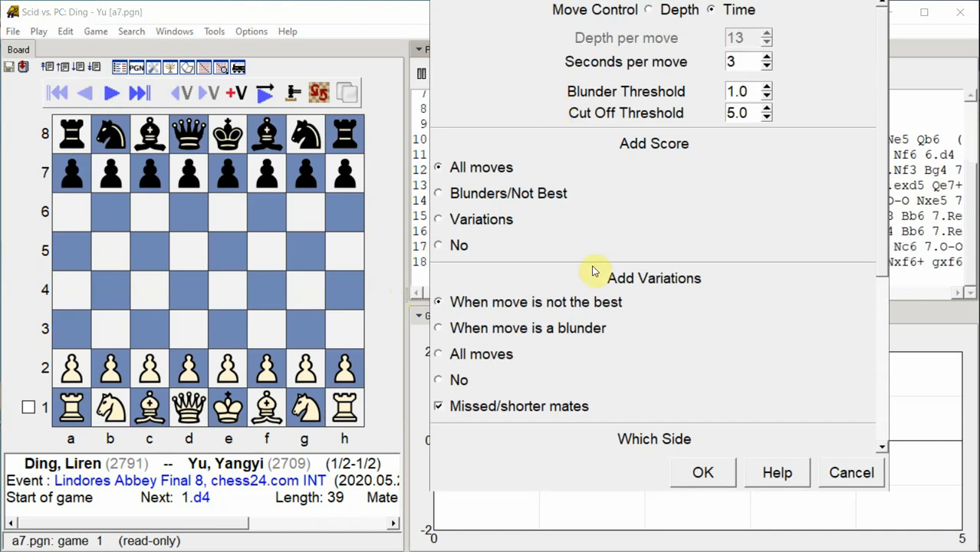
- Start the Stockfish annotation and let it add scores and variations up to 11...Qd7
{"action": "left_click", "coordinate": [702, 473]}
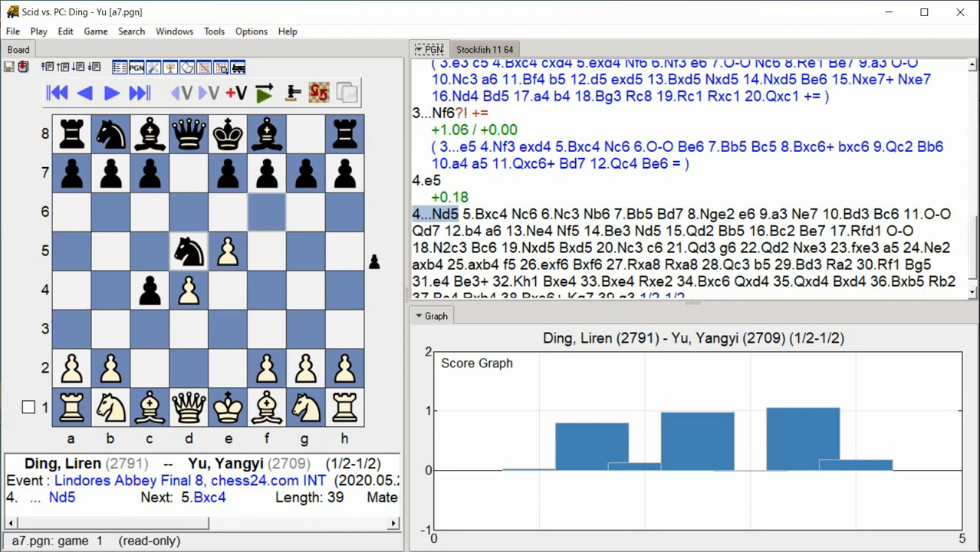
{"action": "left_click", "coordinate": [109, 92]}
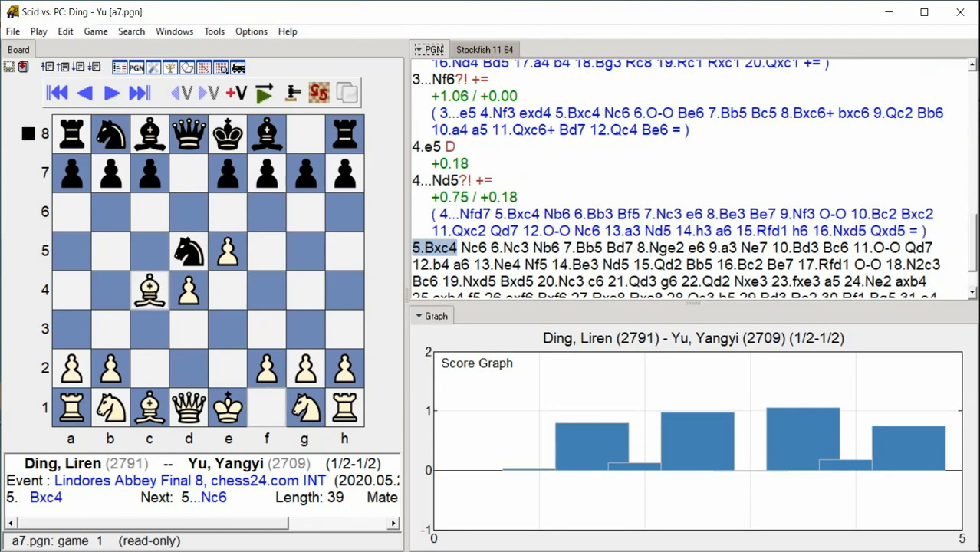
{"action": "left_click", "coordinate": [110, 92]}
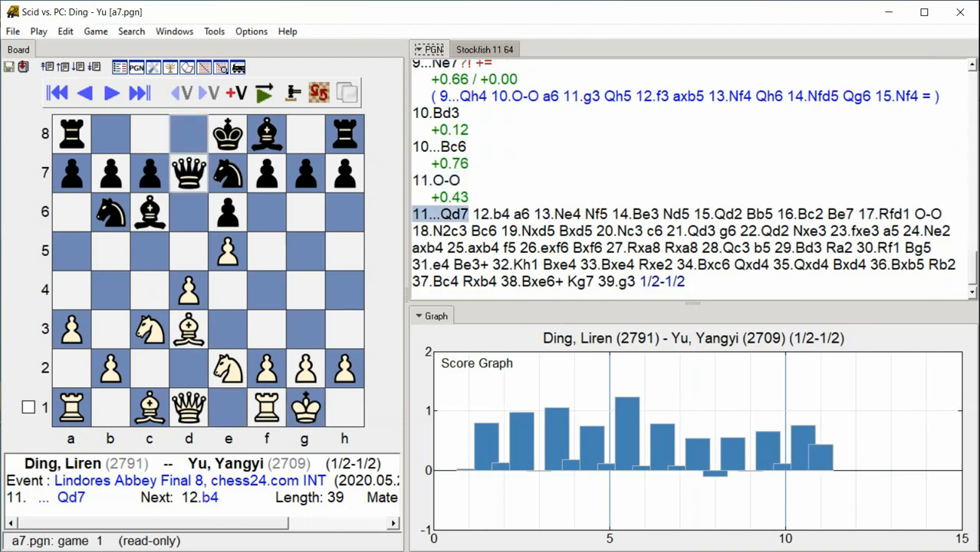
- Follow the annotation through moves 12–19, adding scores, lines and graph bars to 19.Nxd5
{"action": "left_click", "coordinate": [110, 92]}
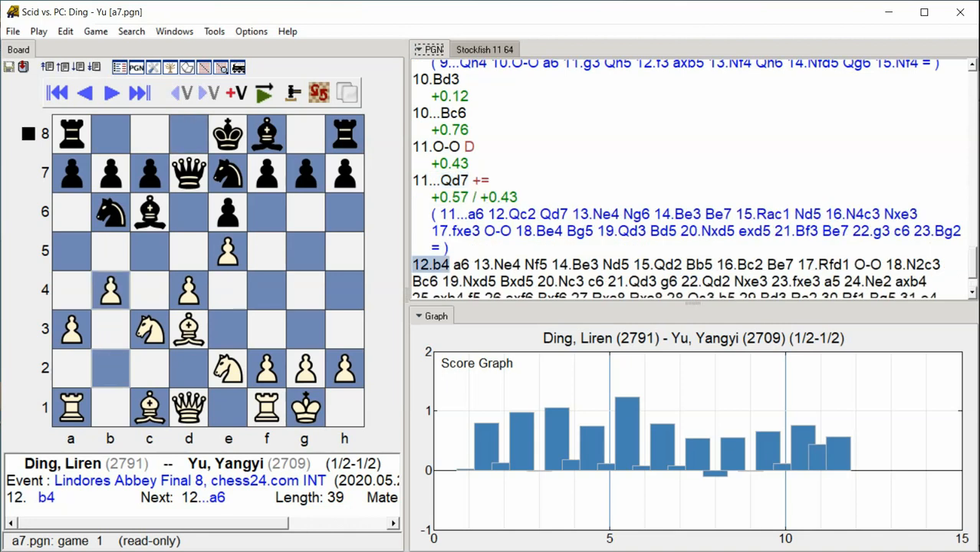
{"action": "left_click", "coordinate": [110, 92]}
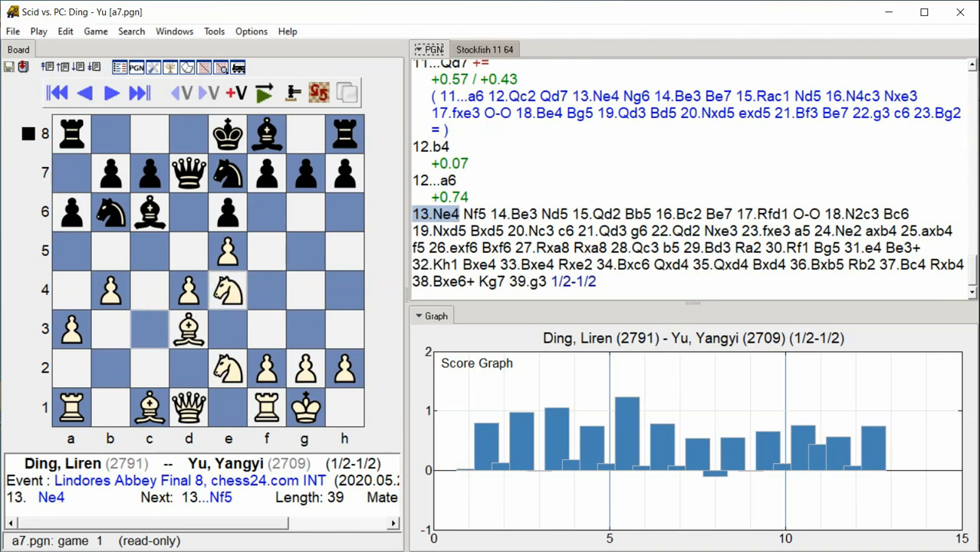
{"action": "left_click", "coordinate": [140, 93]}
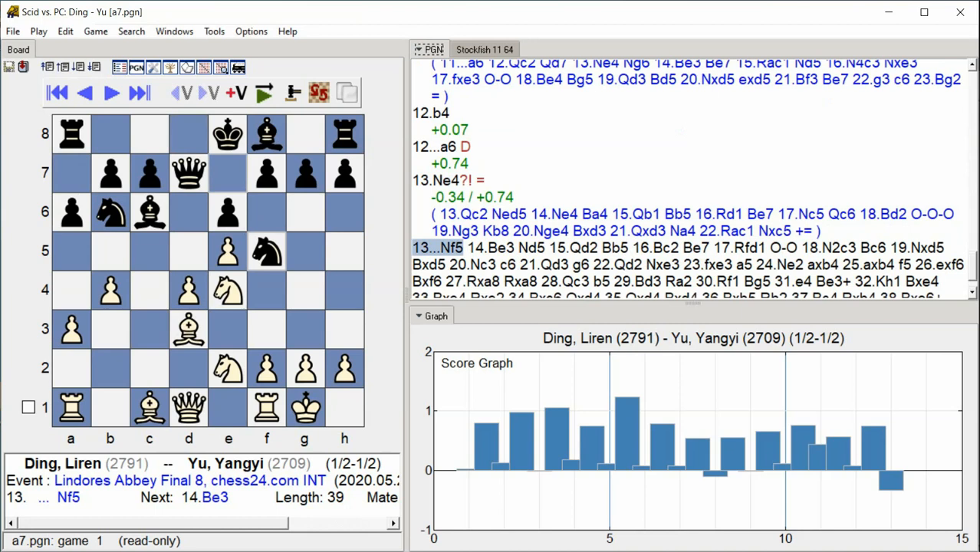
{"action": "left_click", "coordinate": [110, 93]}
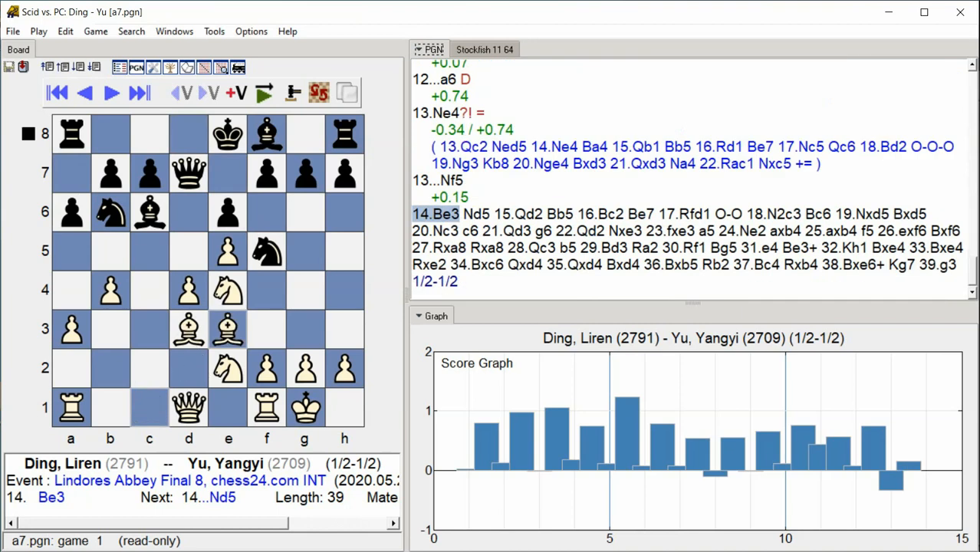
{"action": "left_click", "coordinate": [109, 94]}
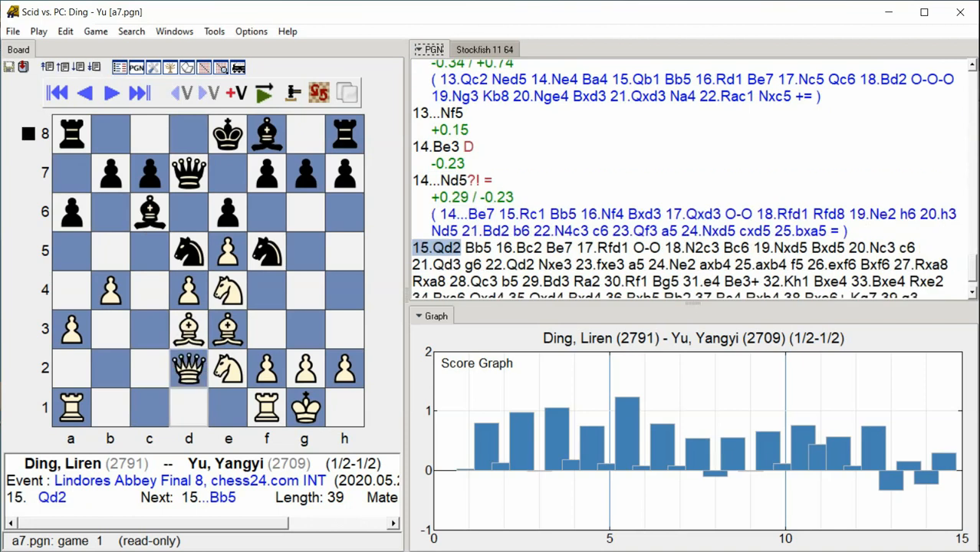
{"action": "left_click", "coordinate": [109, 93]}
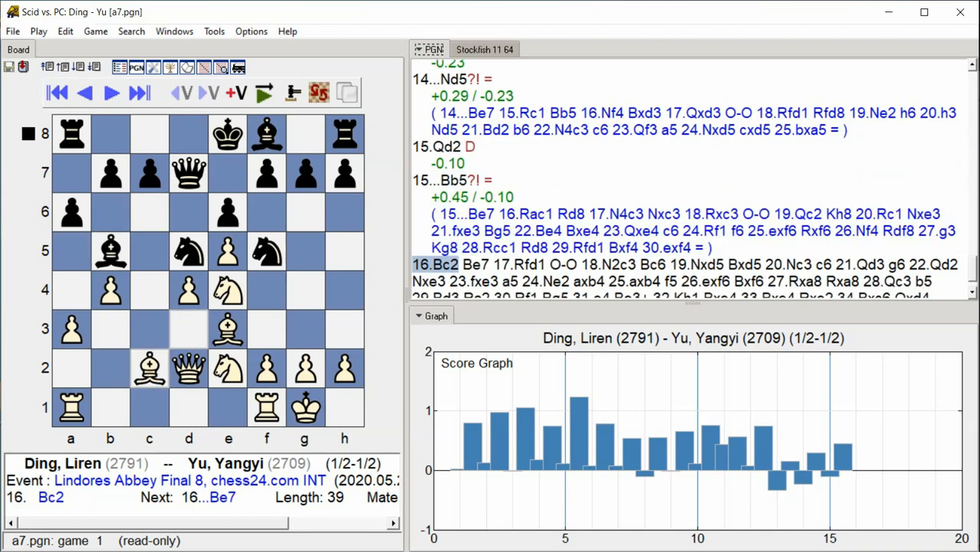
{"action": "left_click", "coordinate": [109, 92]}
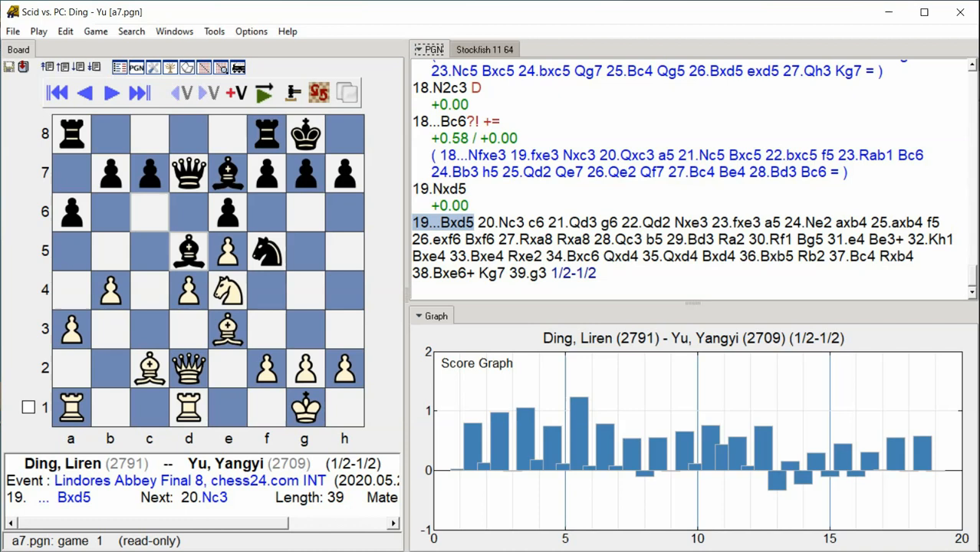
- Follow the annotation through moves 20–30, scrolling the PGN pane to 30.Rf1
{"action": "left_click", "coordinate": [110, 93]}
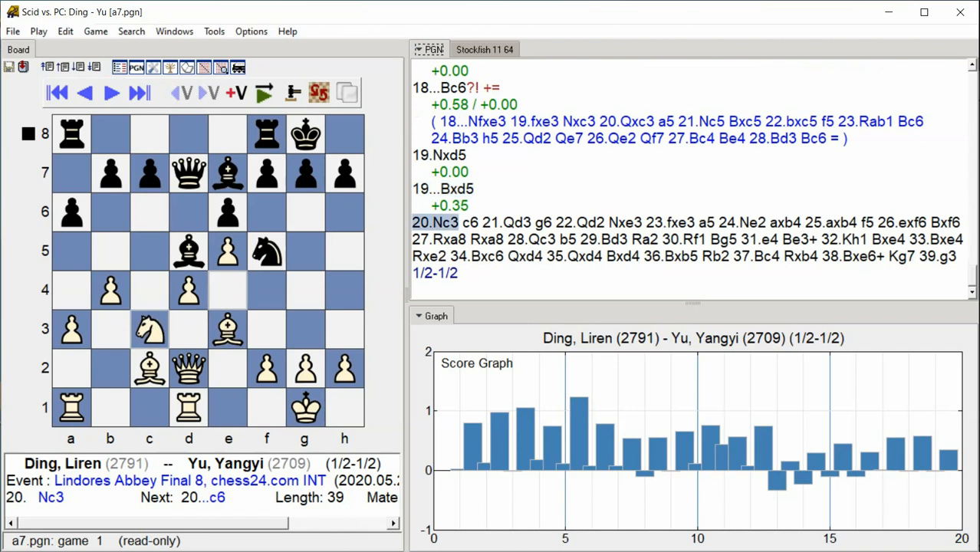
{"action": "left_click", "coordinate": [111, 93]}
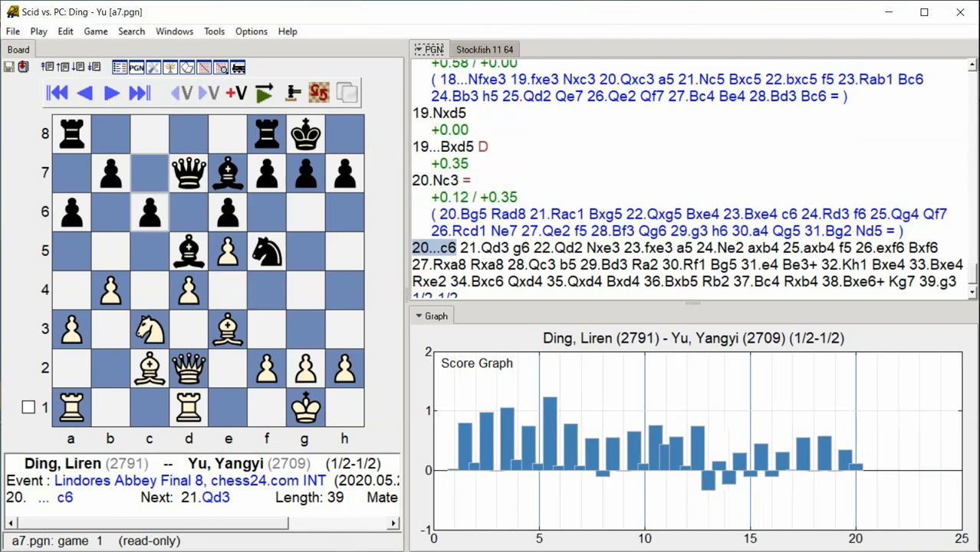
{"action": "left_click", "coordinate": [110, 93]}
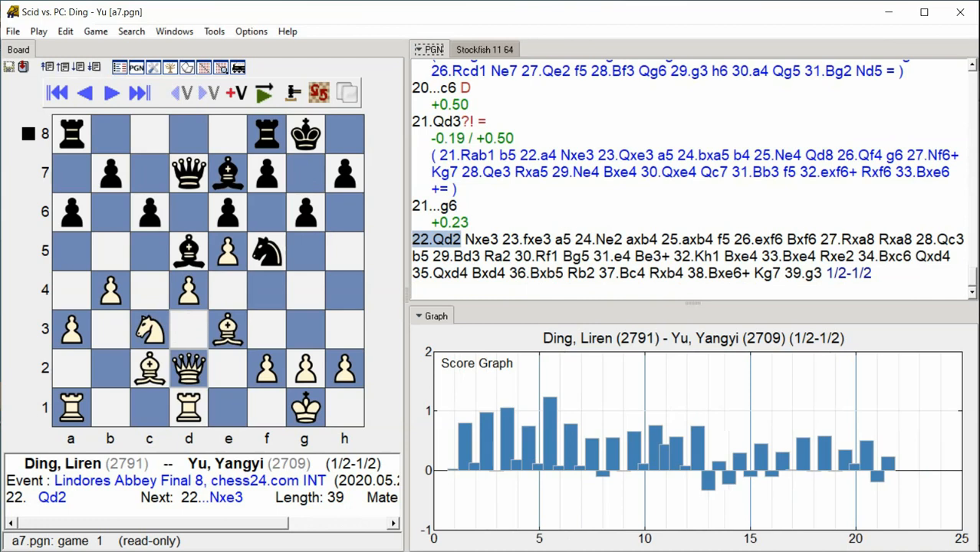
{"action": "scroll", "scroll_direction": "down", "scroll_amount": 3}
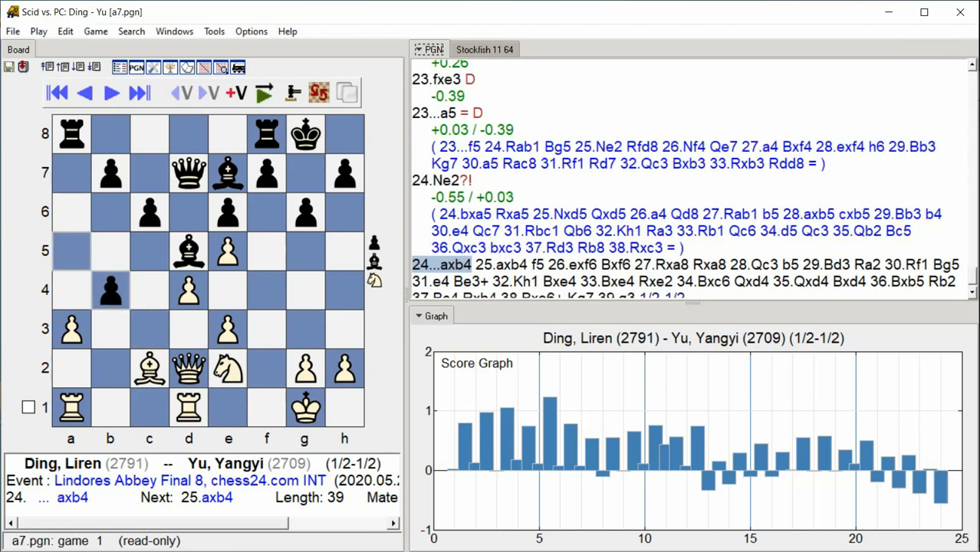
{"action": "left_click", "coordinate": [138, 93]}
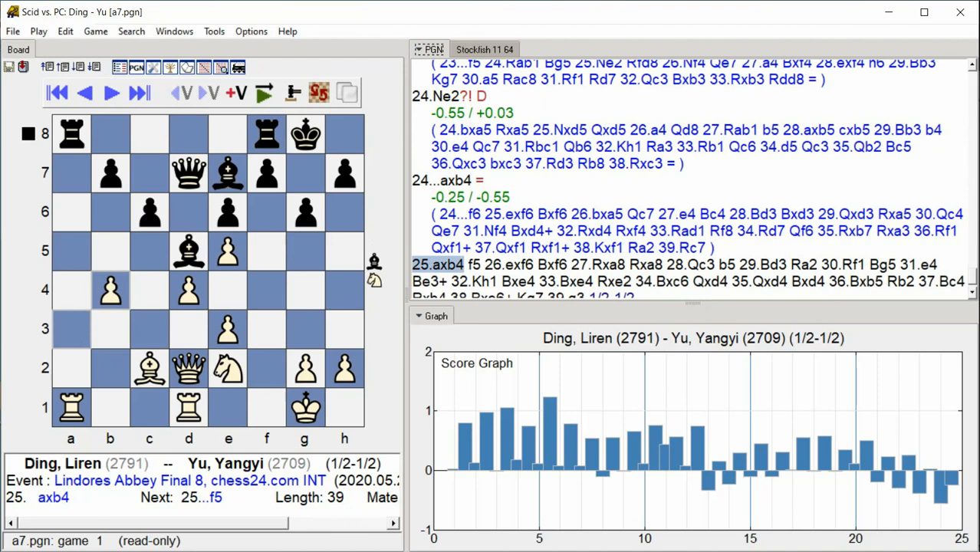
{"action": "left_click", "coordinate": [109, 93]}
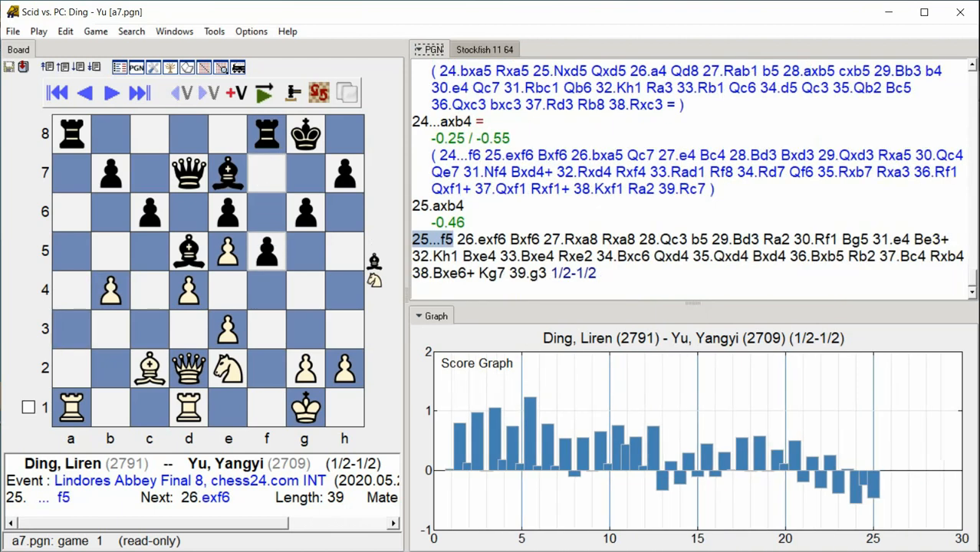
{"action": "left_click", "coordinate": [139, 93]}
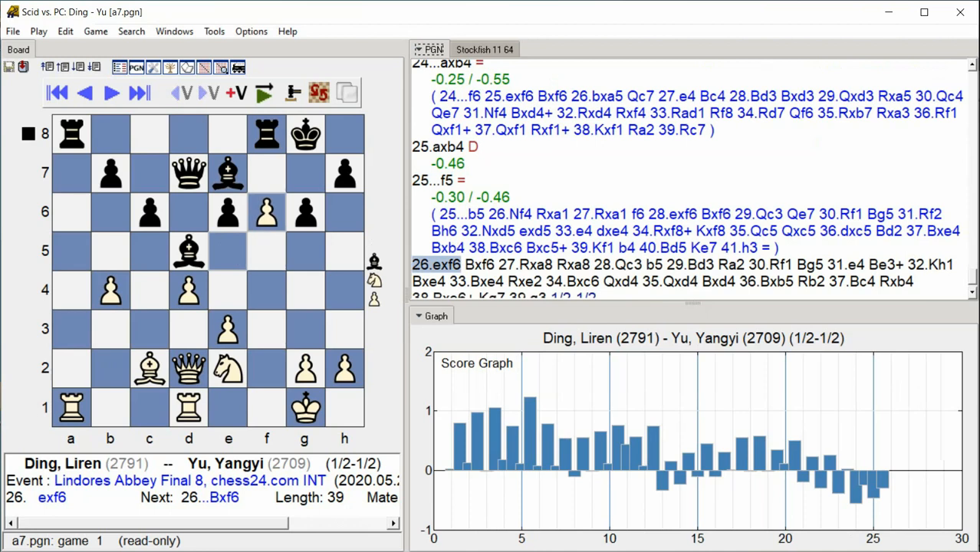
{"action": "left_click", "coordinate": [110, 93]}
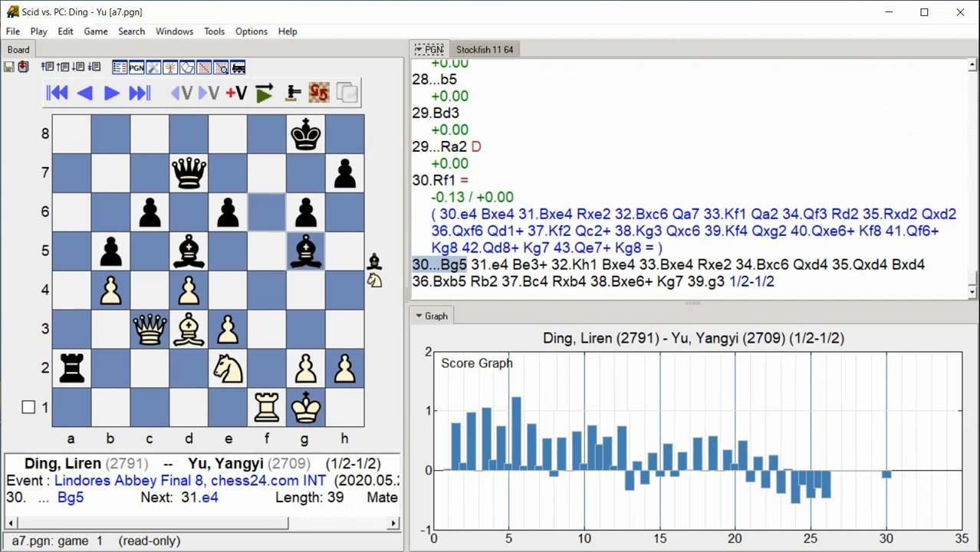
- Follow the annotation to 39.g3, with alternative lines at moves 34 and 36
{"action": "left_click", "coordinate": [110, 93]}
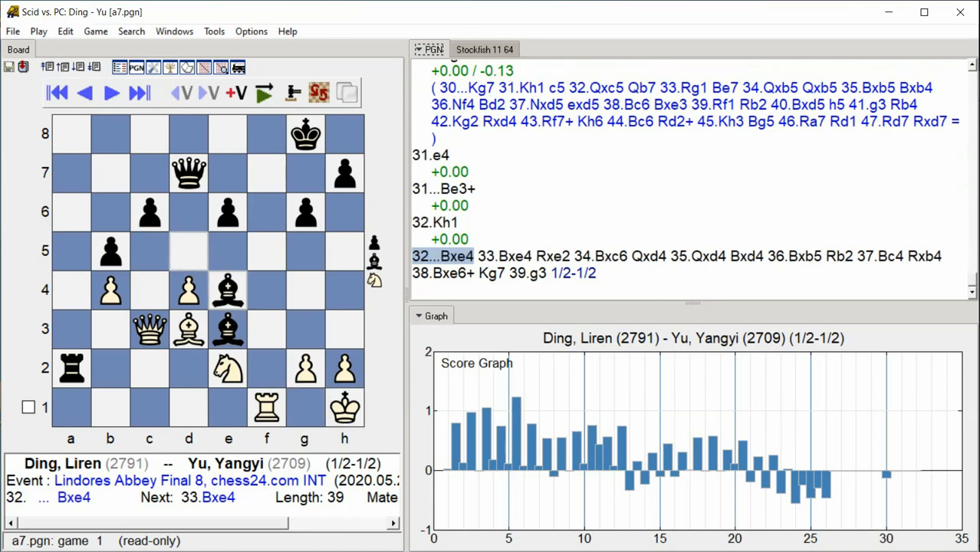
{"action": "left_click", "coordinate": [110, 92]}
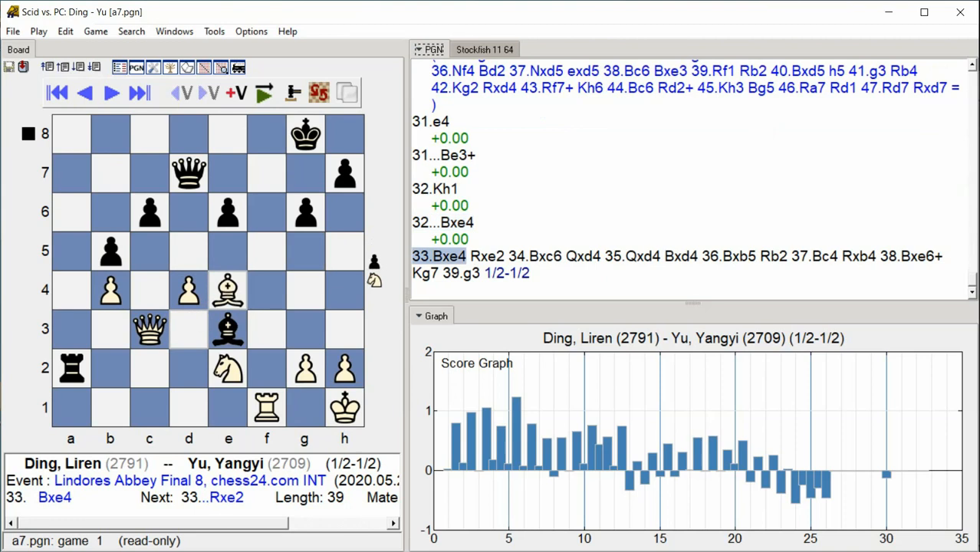
{"action": "left_click", "coordinate": [110, 93]}
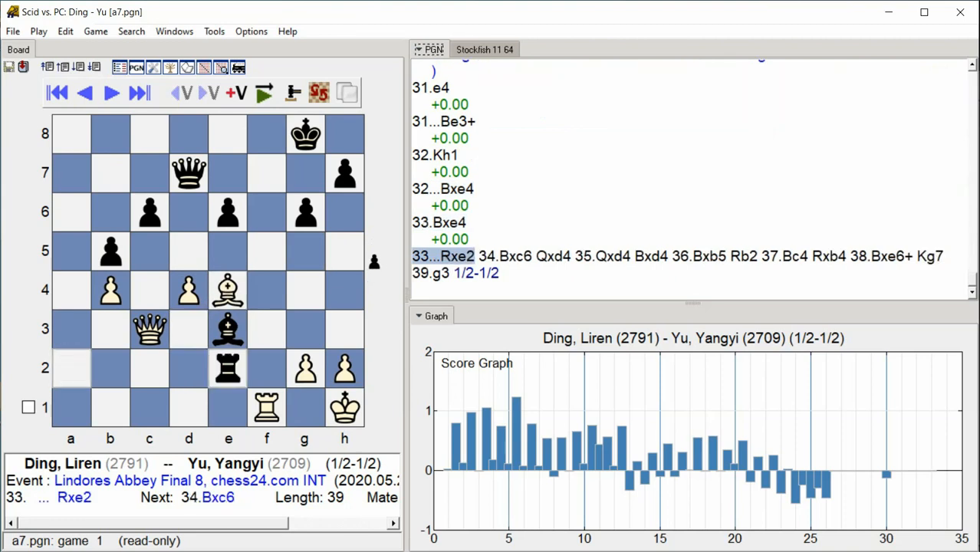
{"action": "left_click", "coordinate": [110, 92]}
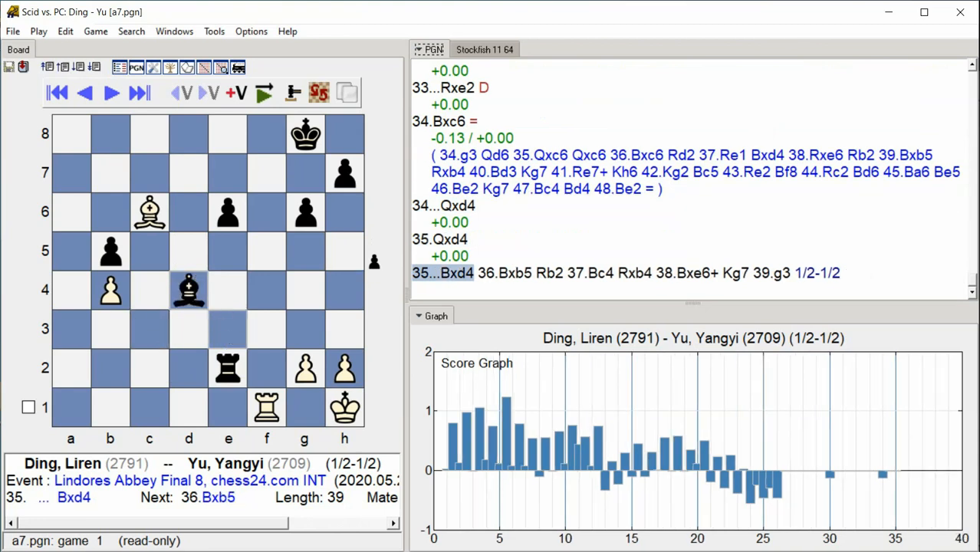
{"action": "left_click", "coordinate": [110, 93]}
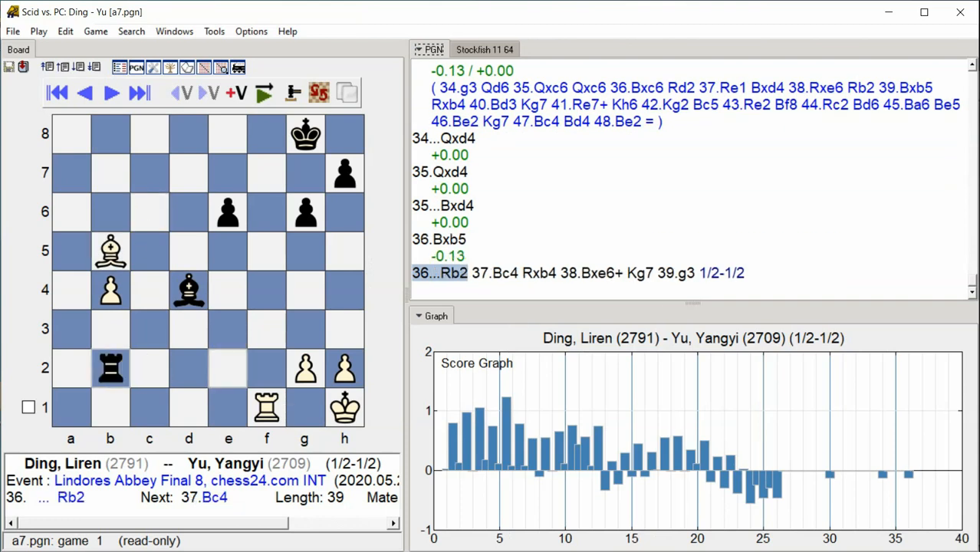
{"action": "left_click", "coordinate": [111, 92]}
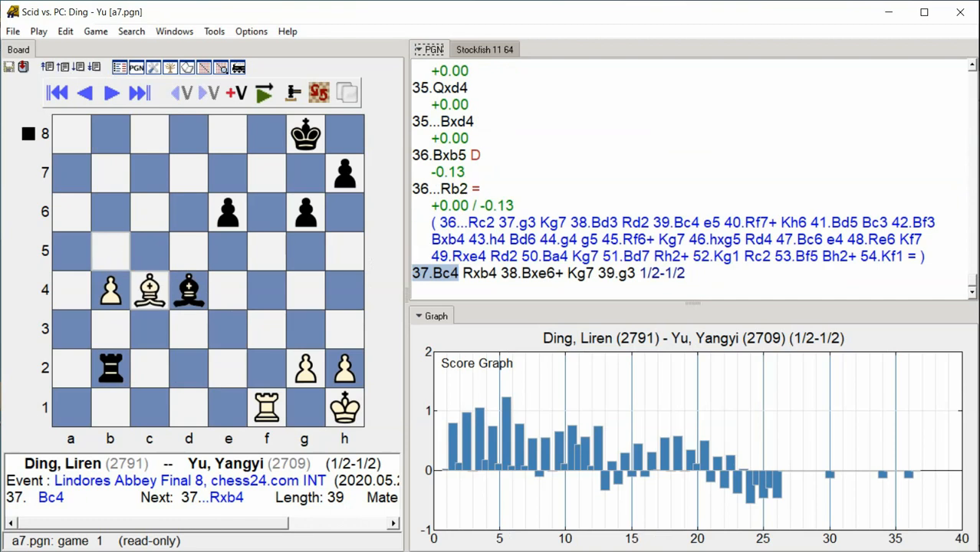
{"action": "left_click", "coordinate": [111, 92]}
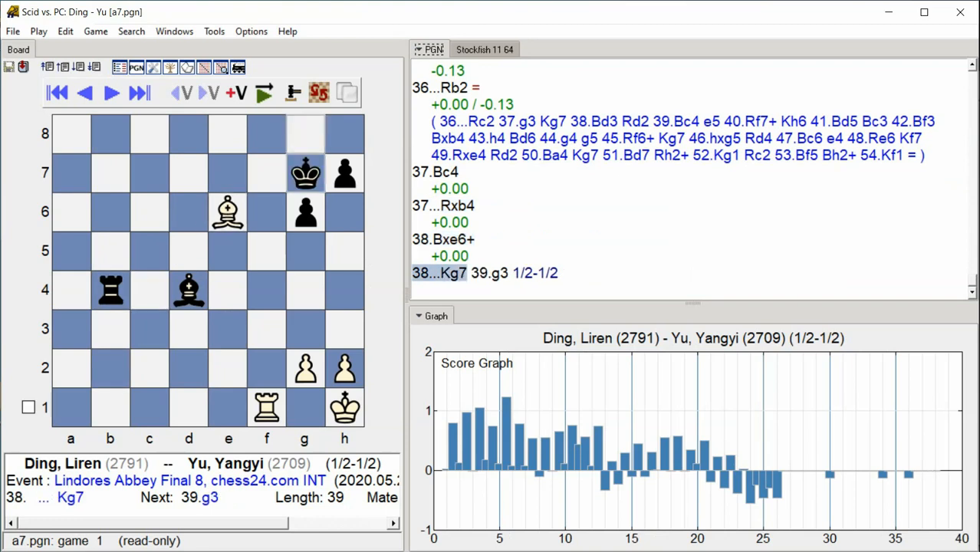
{"action": "left_click", "coordinate": [140, 92]}
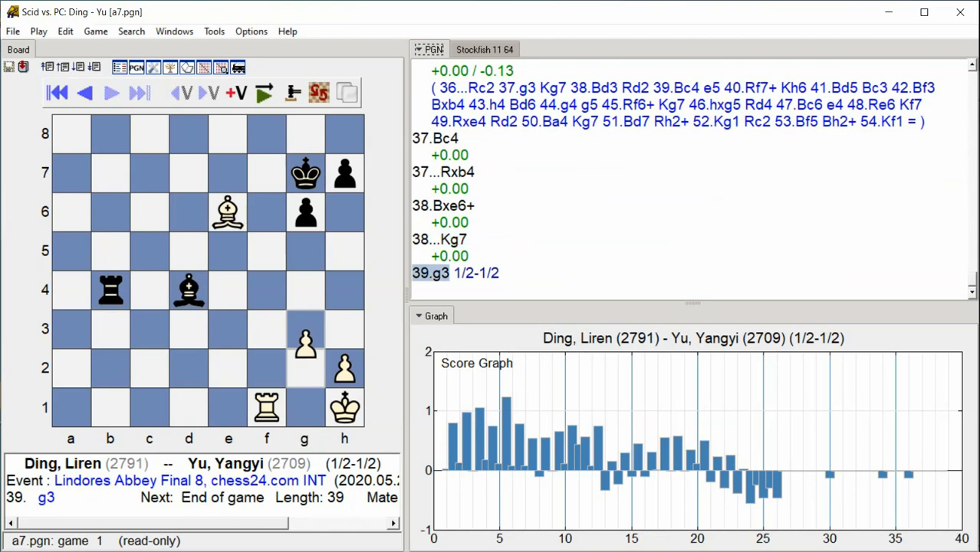